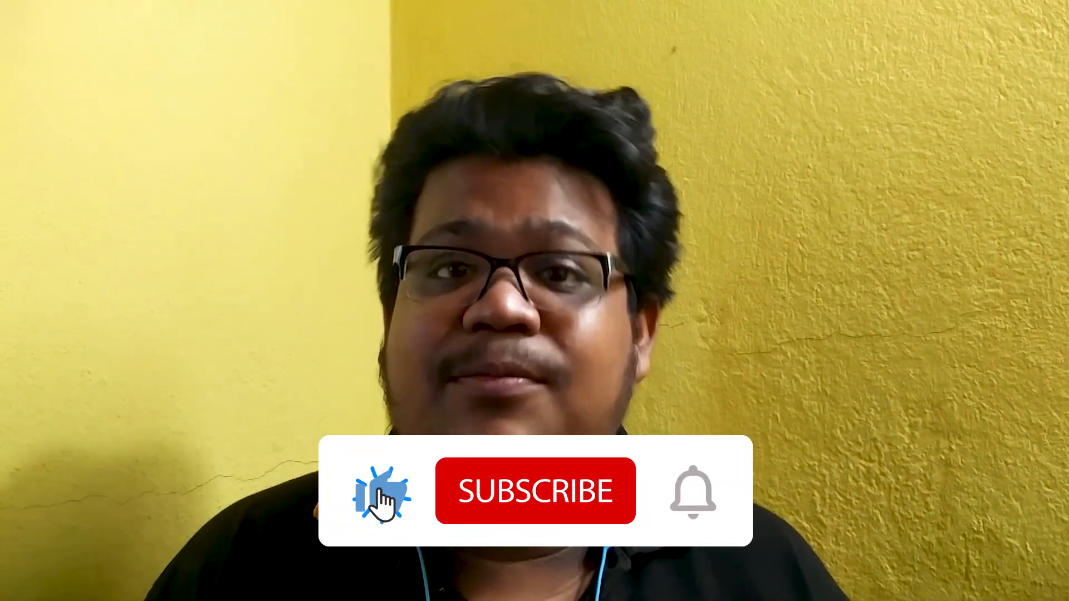
click(534, 490)
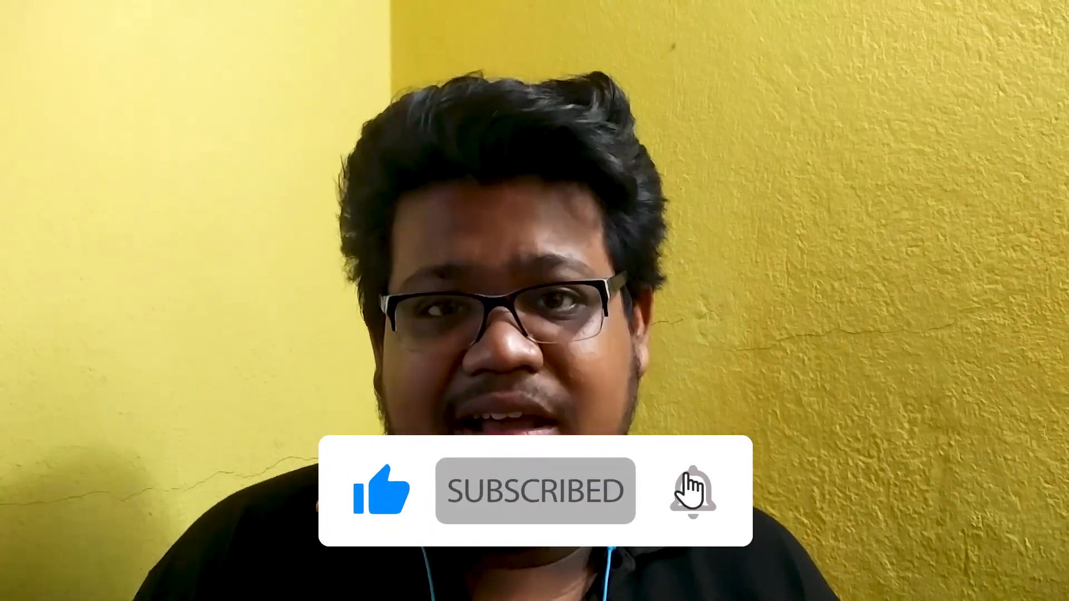
click(695, 498)
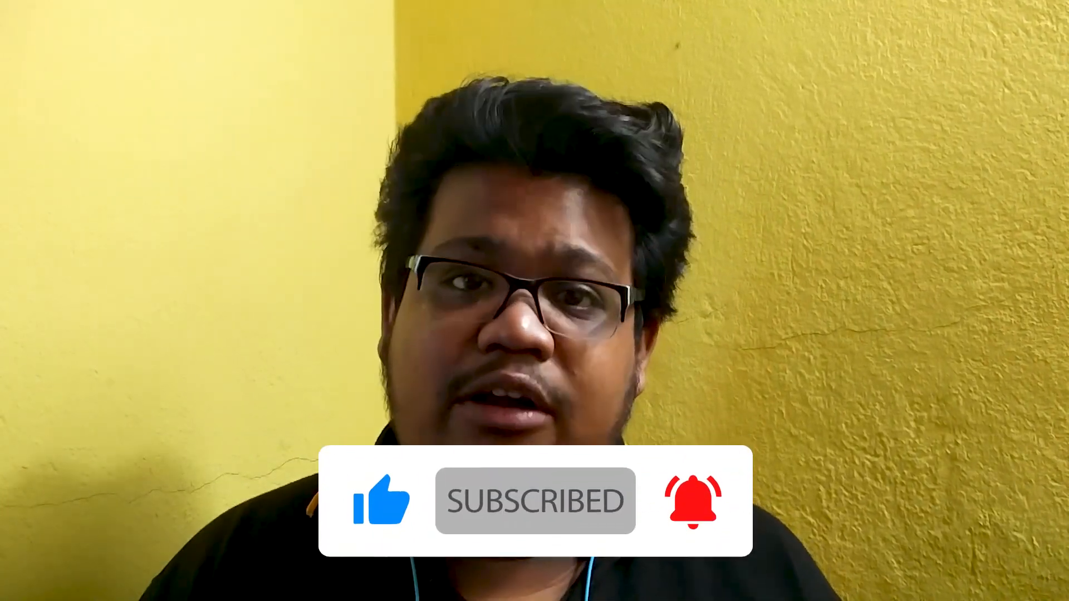